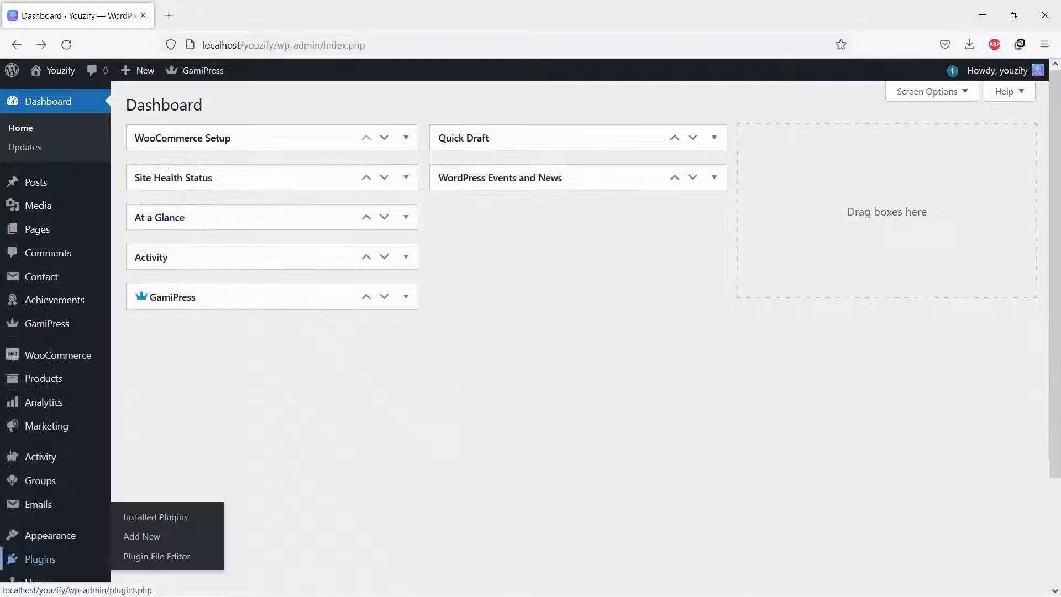
- Search Add Plugins for 'buddy' and pick BuddyPress, which shows as already active
{"action": "left_click", "coordinate": [142, 536]}
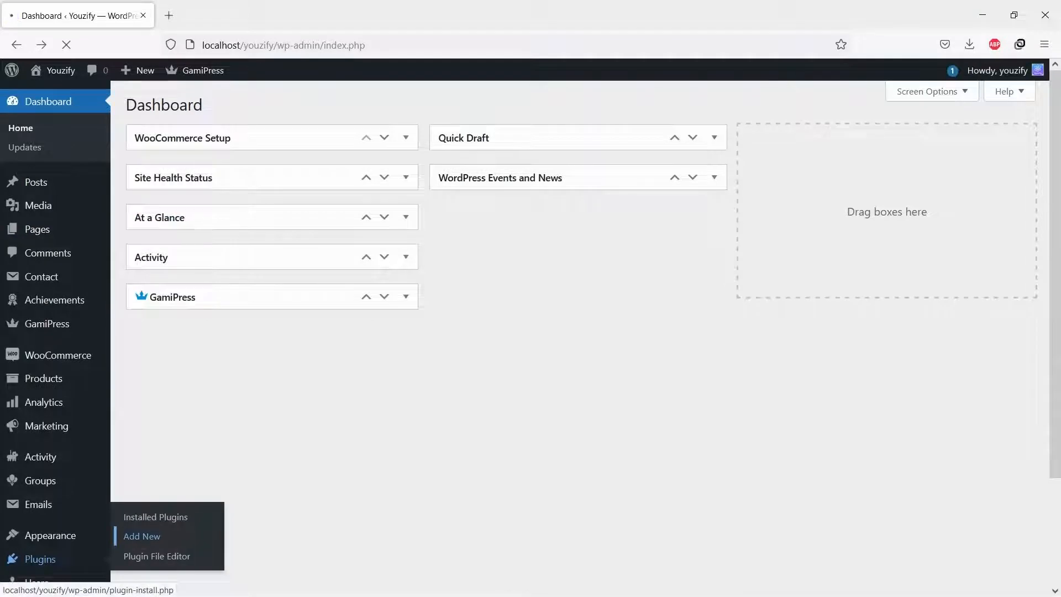
{"action": "left_click", "coordinate": [141, 536]}
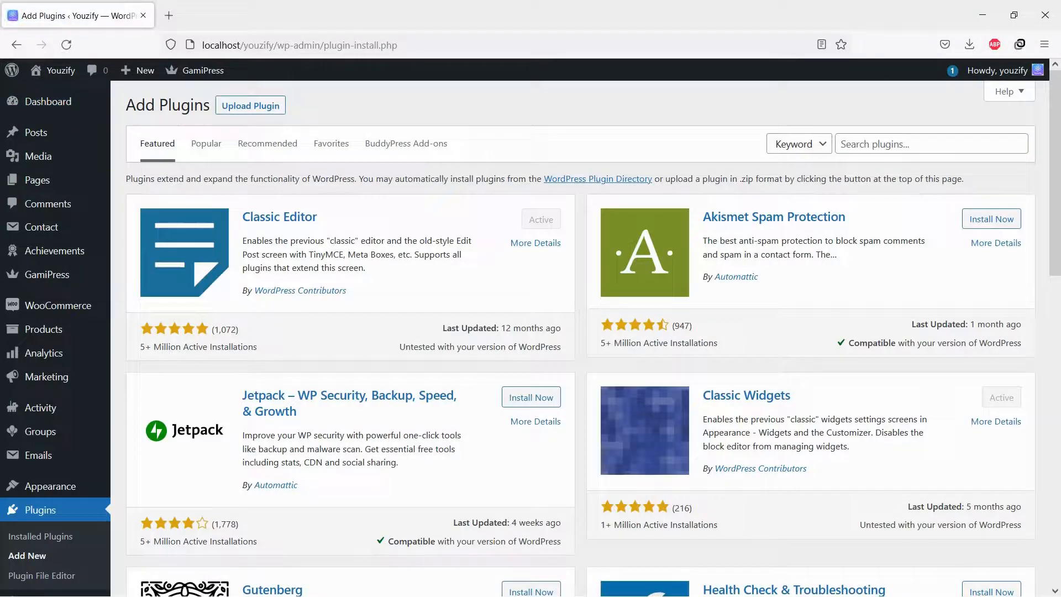
{"action": "type", "text": "buddy"}
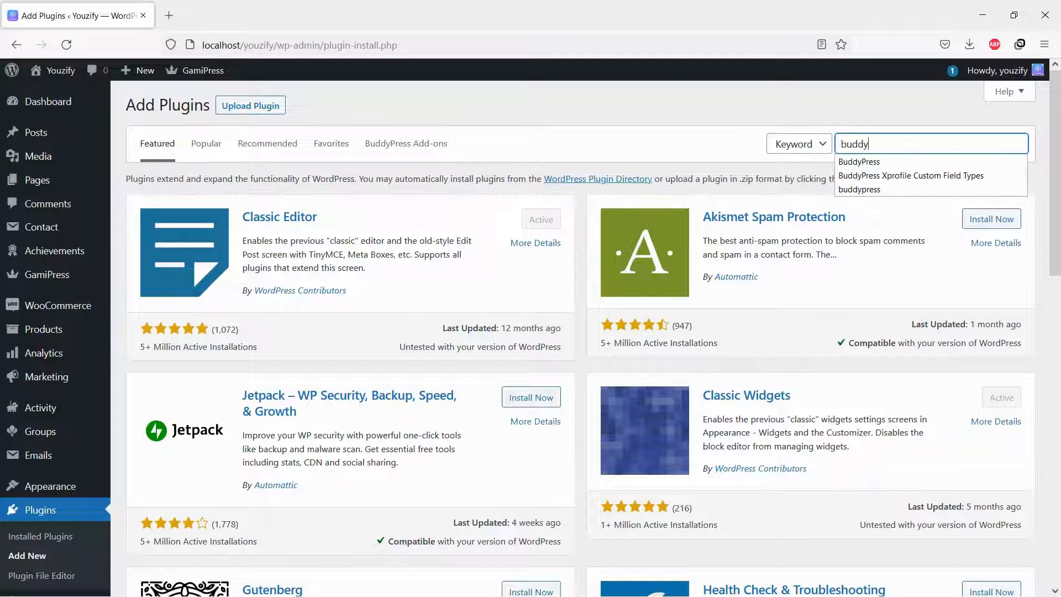
{"action": "left_click", "coordinate": [859, 190]}
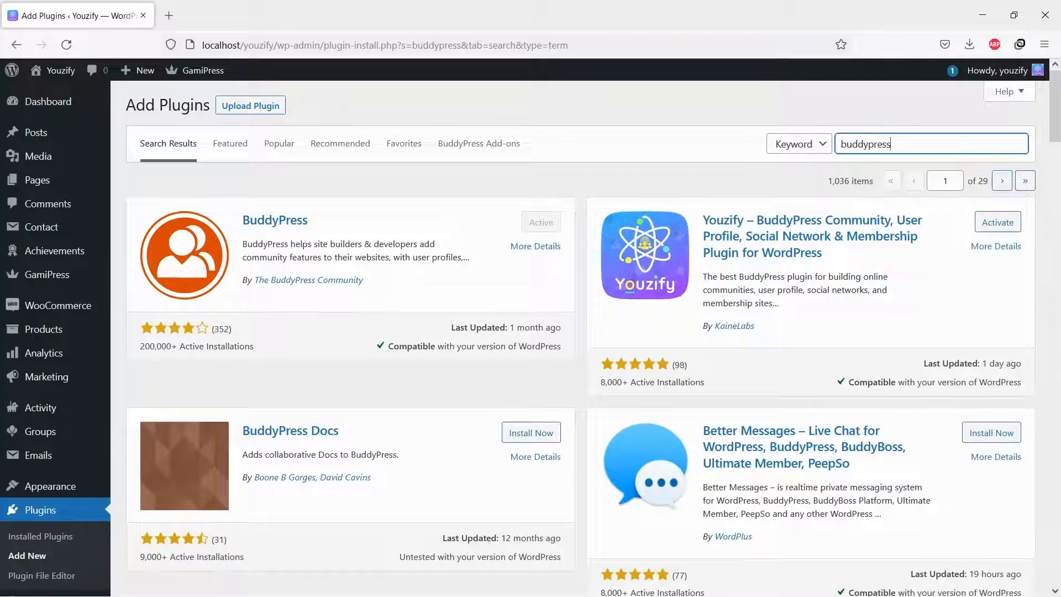
- Search Add Plugins for 'youzi' to find the Youzify plugin
{"action": "left_click", "coordinate": [47, 101]}
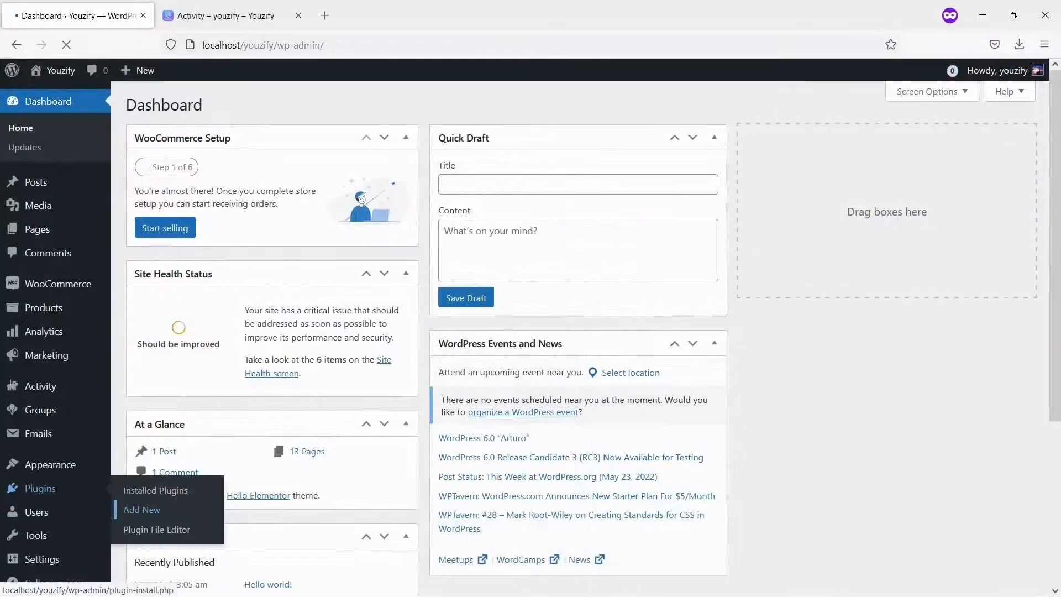
{"action": "left_click", "coordinate": [142, 509]}
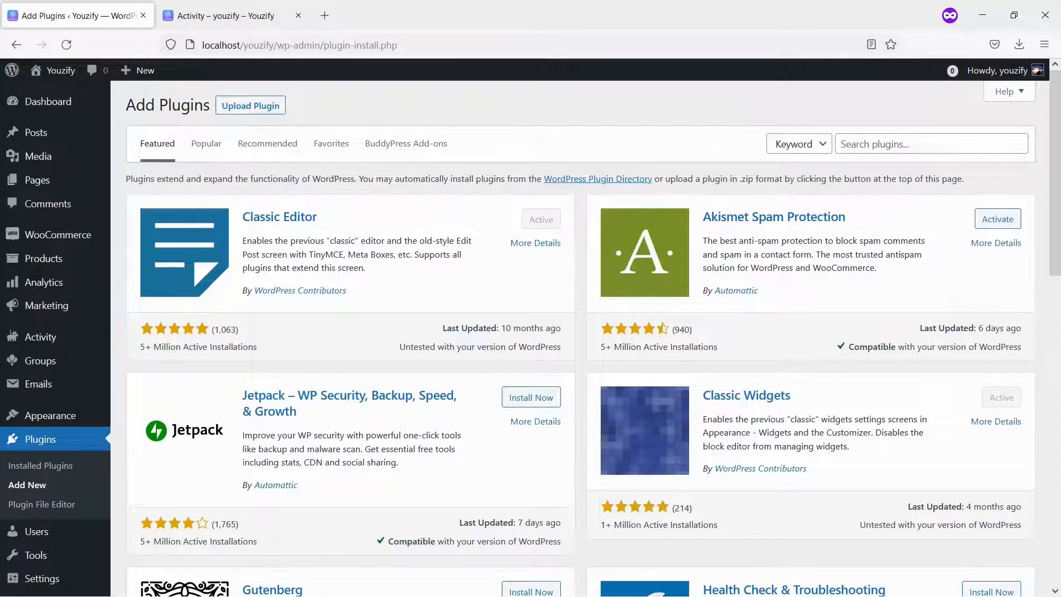
{"action": "type", "text": "youzi"}
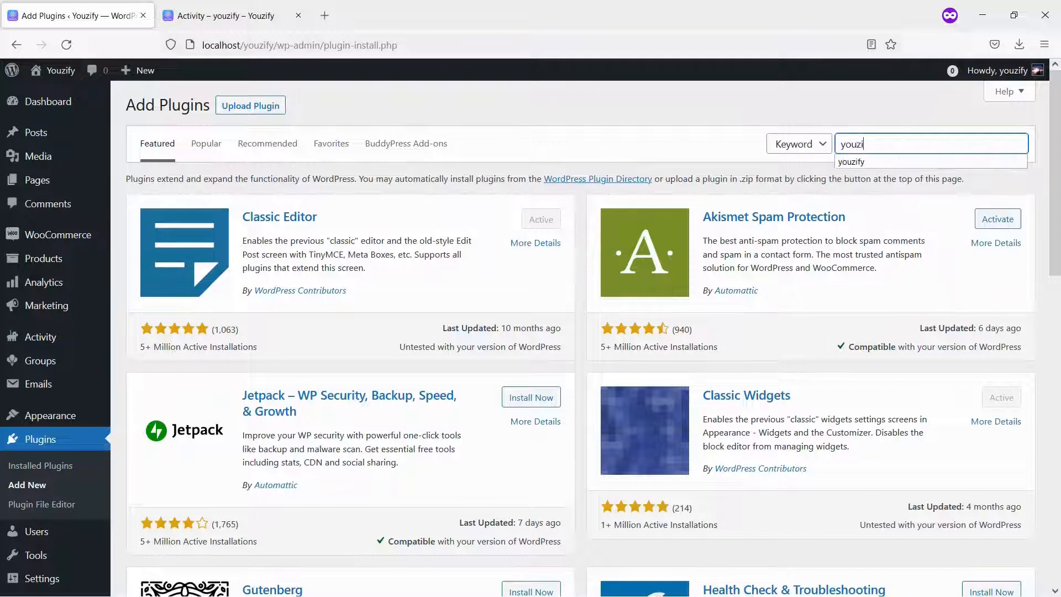
{"action": "key", "text": "Return"}
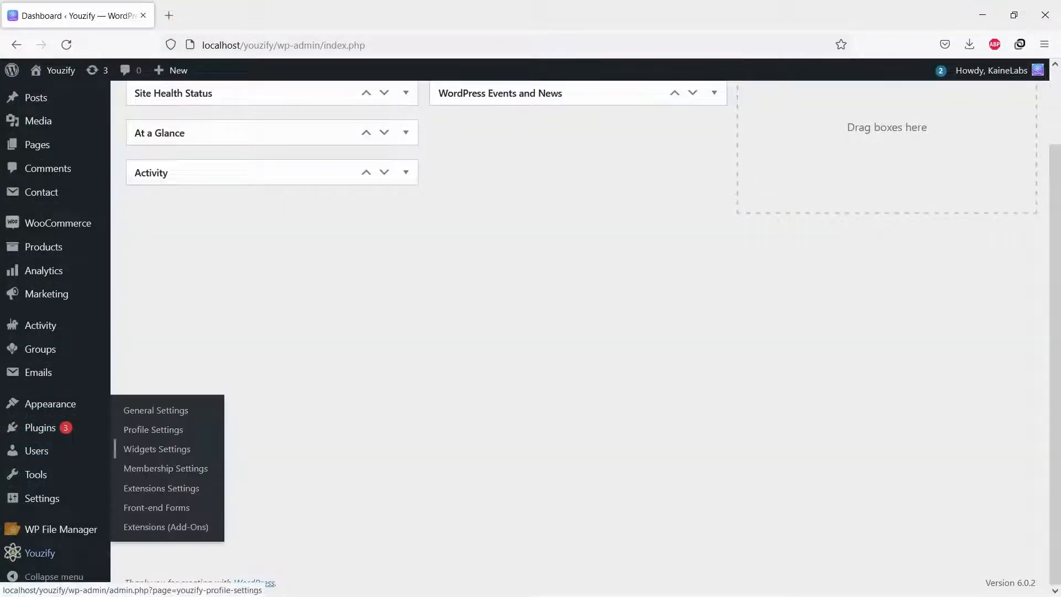
- Open Youzify General Settings, go to Wall Settings and switch off Video activity posts
{"action": "left_click", "coordinate": [155, 410]}
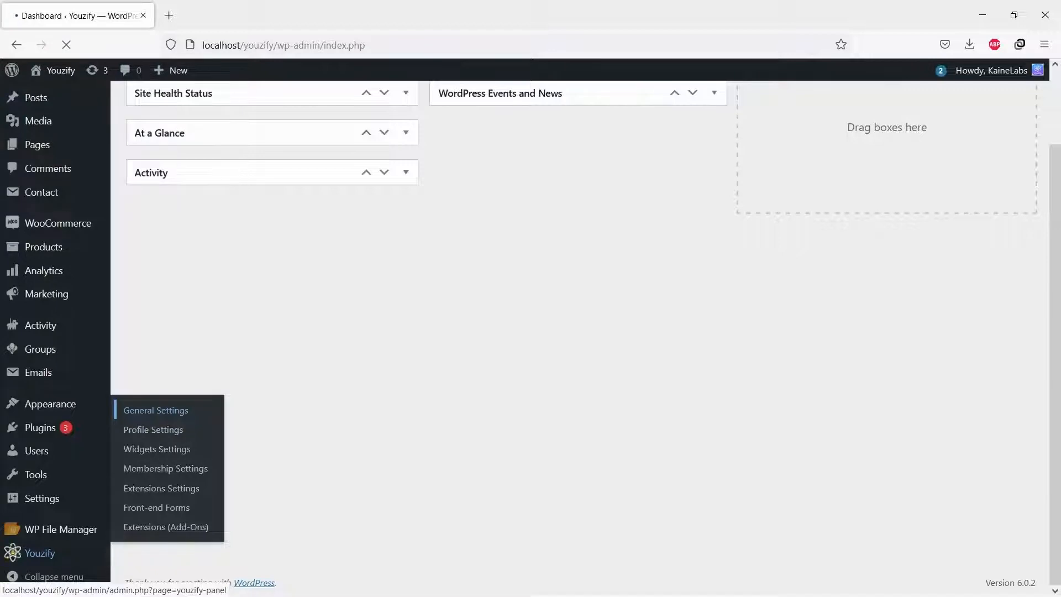
{"action": "left_click", "coordinate": [155, 410]}
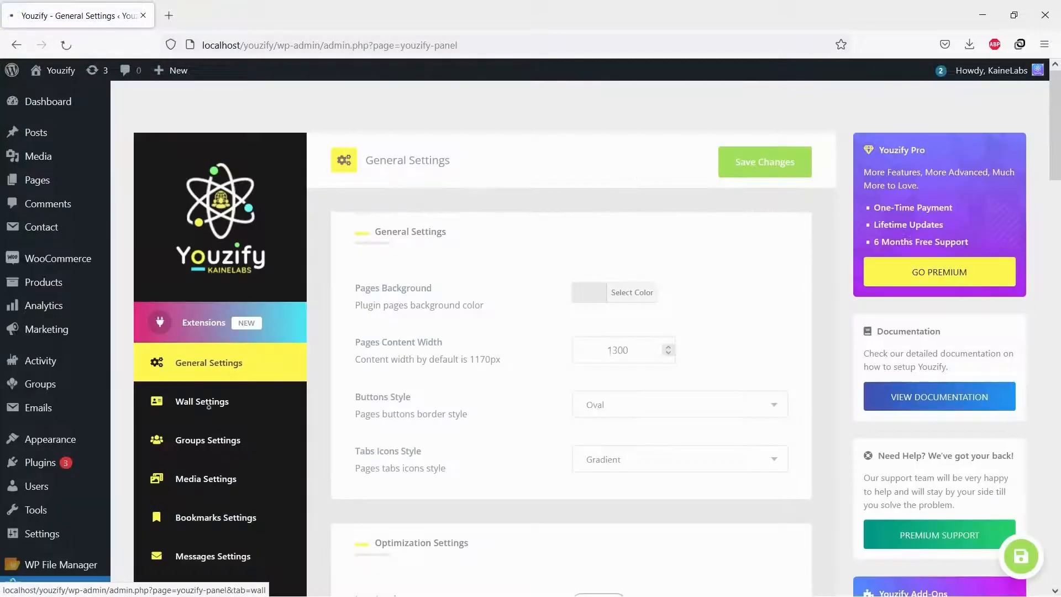
{"action": "left_click", "coordinate": [202, 401]}
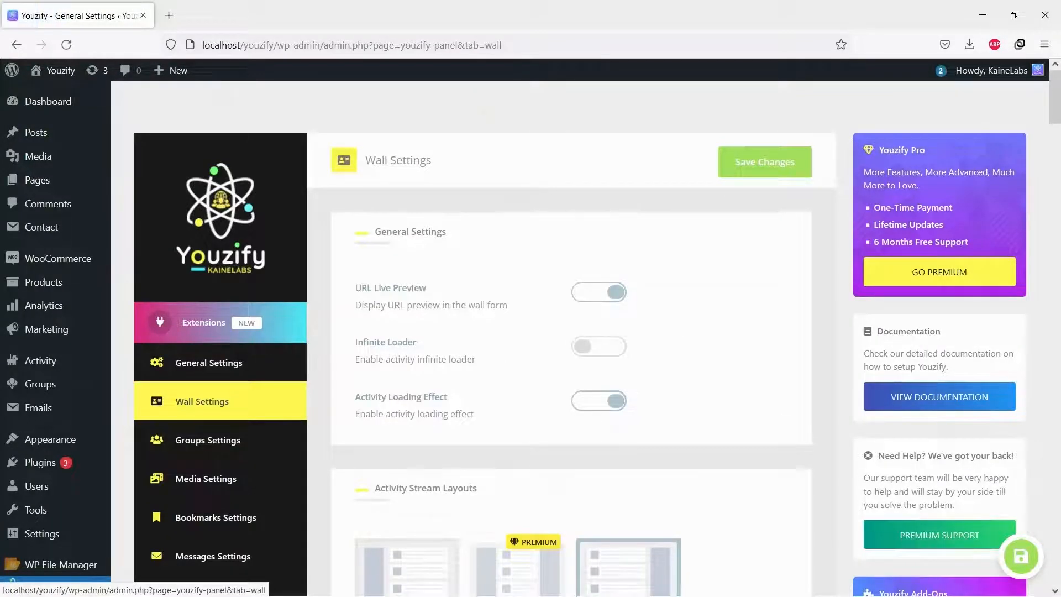
{"action": "scroll", "scroll_direction": "down", "scroll_amount": 3}
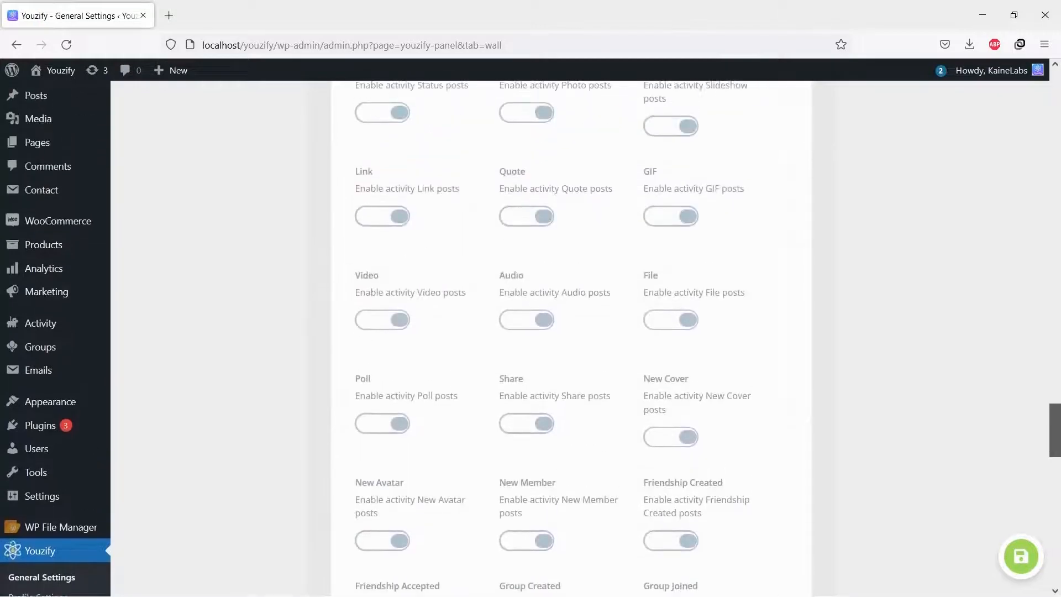
{"action": "scroll", "scroll_direction": "up", "scroll_amount": 3}
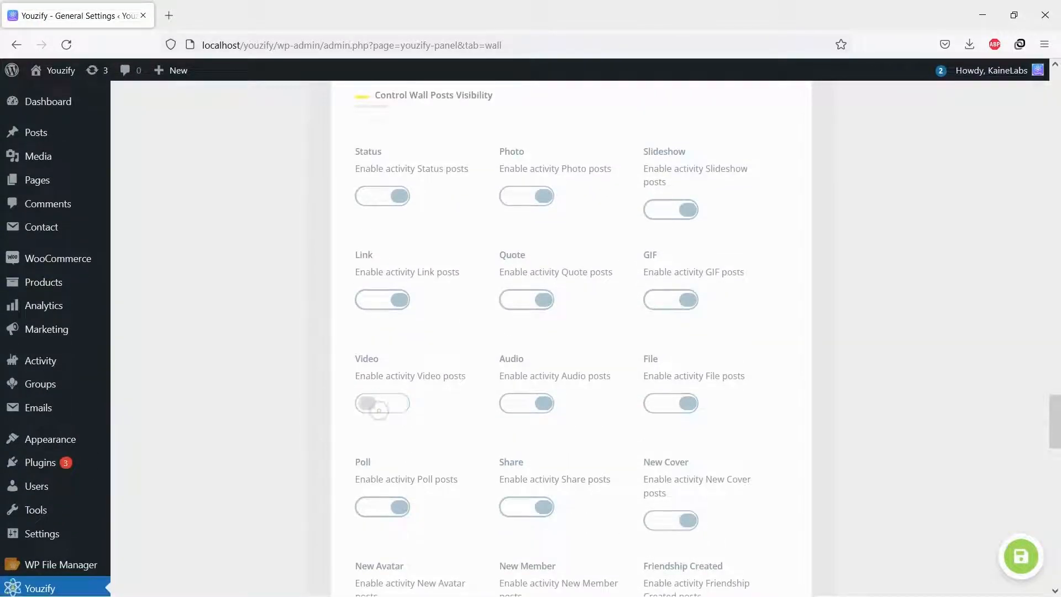
{"action": "left_click", "coordinate": [382, 403]}
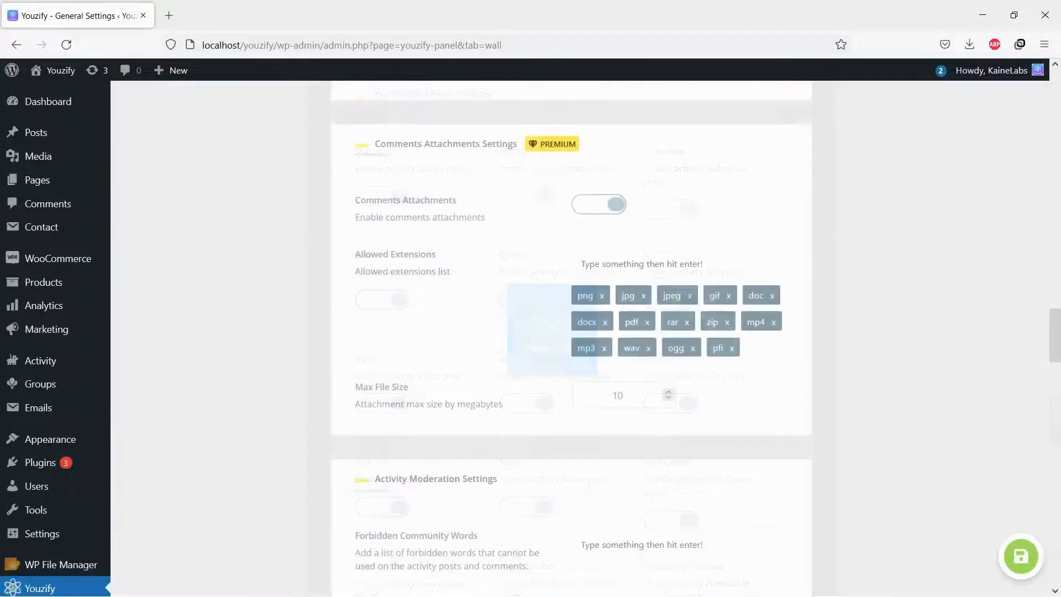
- Set attachment Max File Size to 5 MB and remove webm from video extensions, typing 'avi'
{"action": "scroll", "scroll_direction": "down", "scroll_amount": 3}
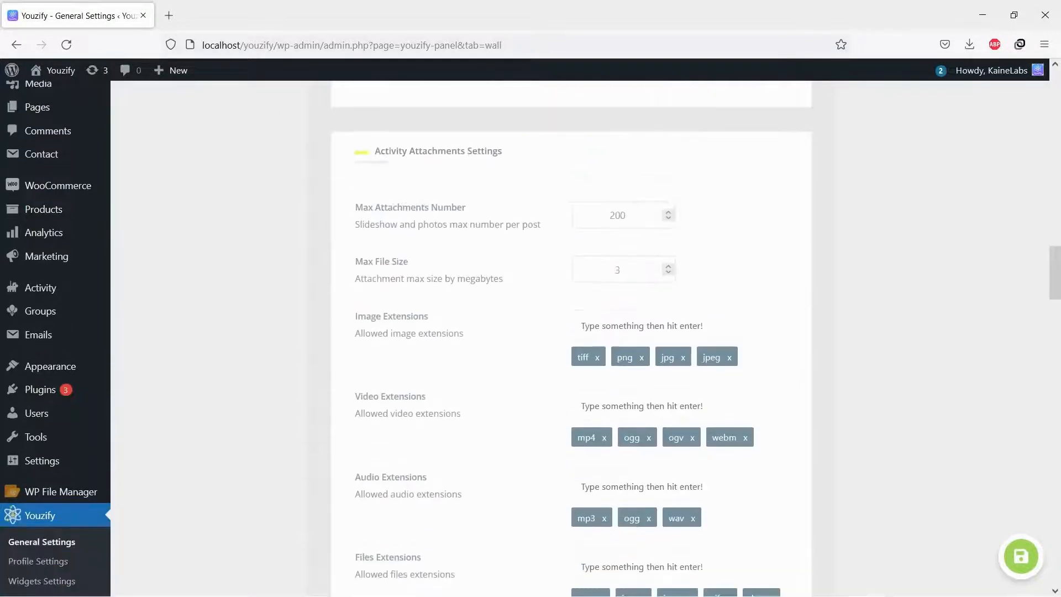
{"action": "triple_click", "coordinate": [617, 269]}
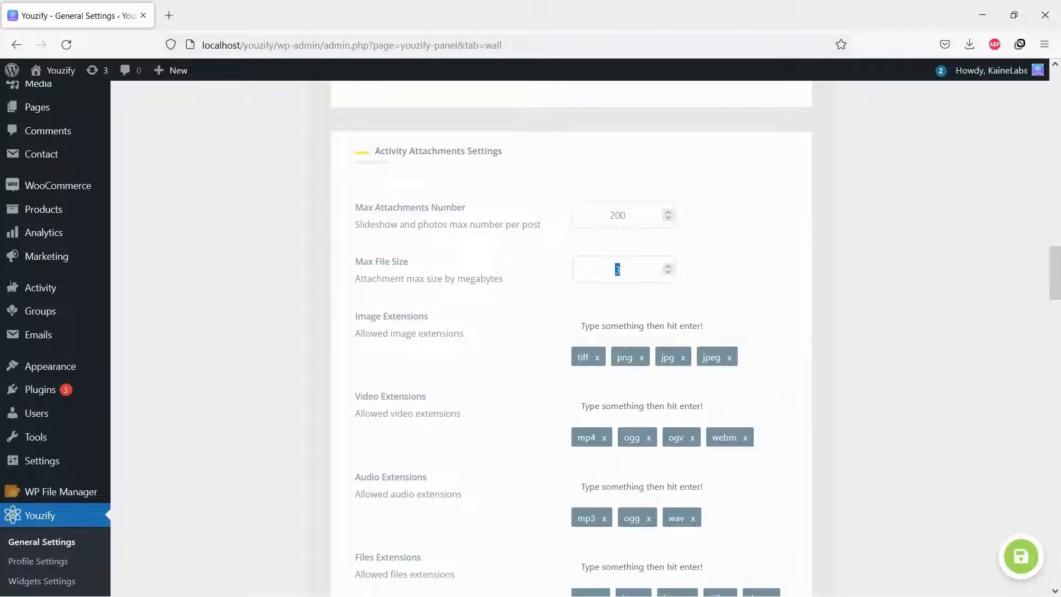
{"action": "scroll", "scroll_direction": "down", "scroll_amount": 3}
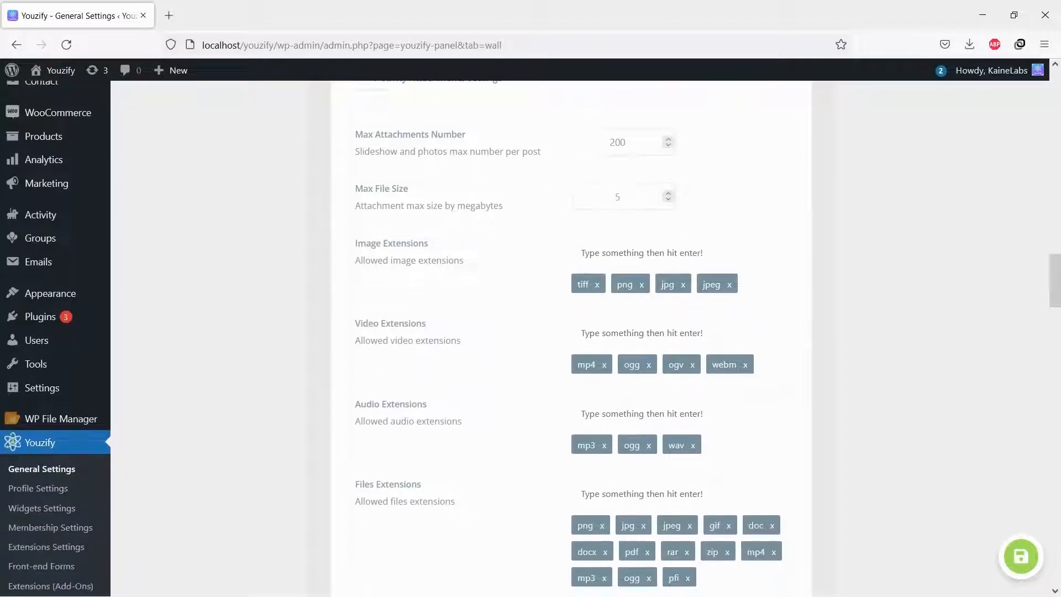
{"action": "left_click", "coordinate": [744, 364]}
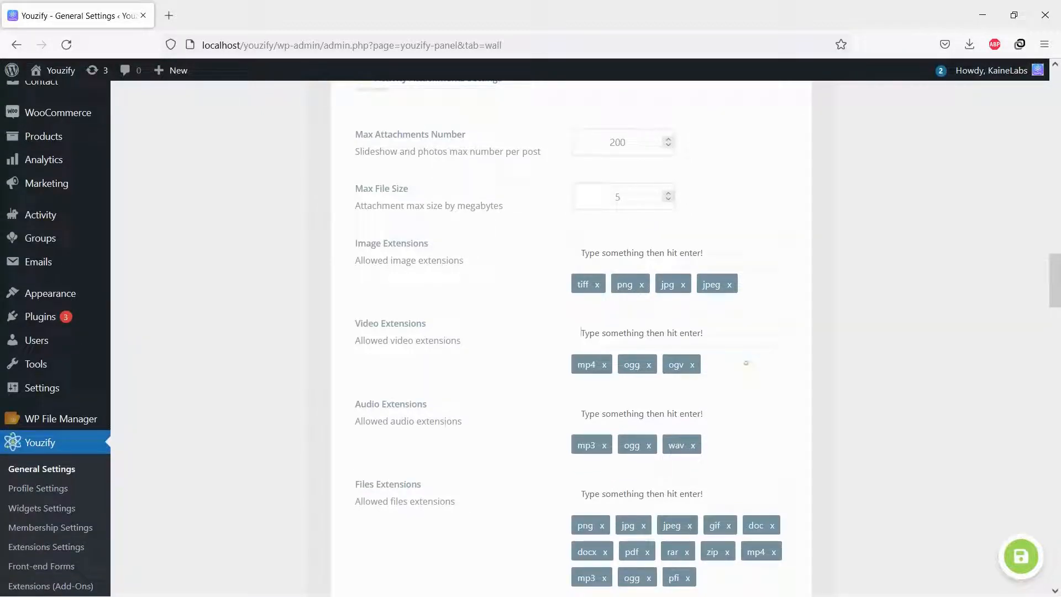
{"action": "type", "text": "avi"}
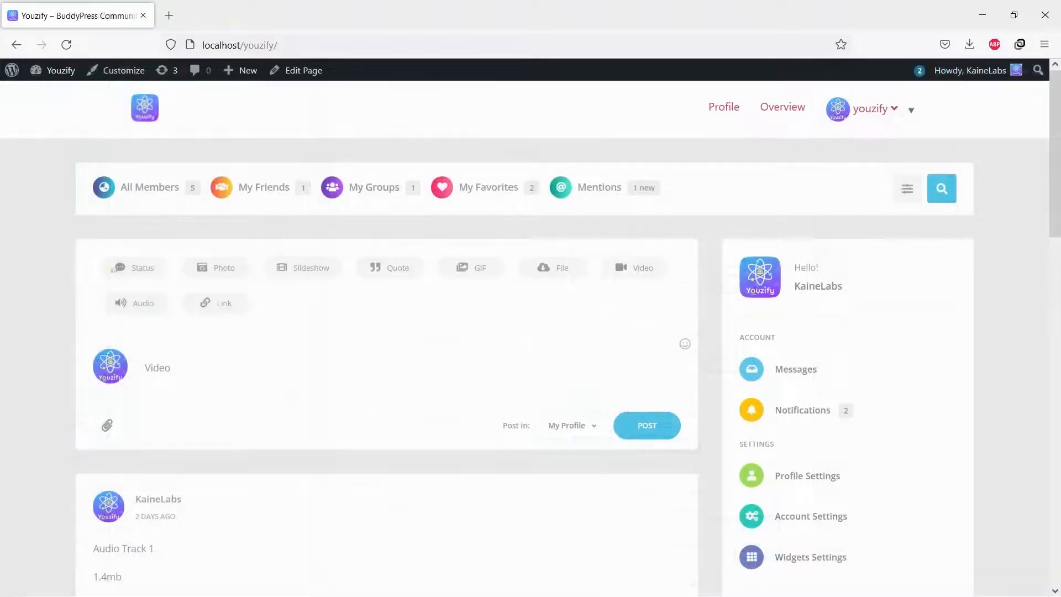
- Attach the keyboard mp4 clip, write 'Video Testing 5mb', and post it
{"action": "left_click", "coordinate": [633, 267]}
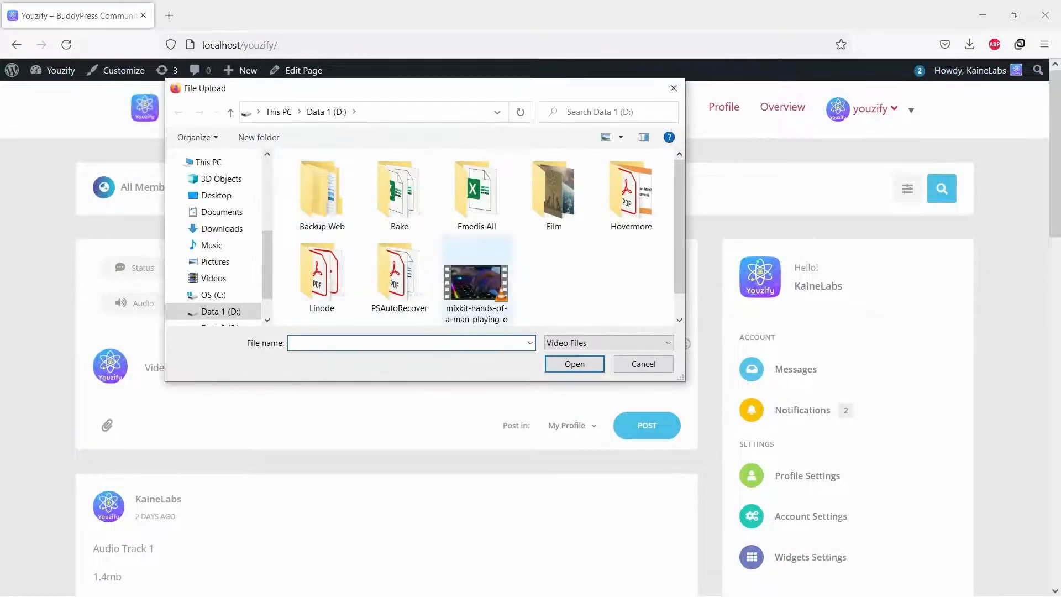
{"action": "left_click", "coordinate": [573, 364]}
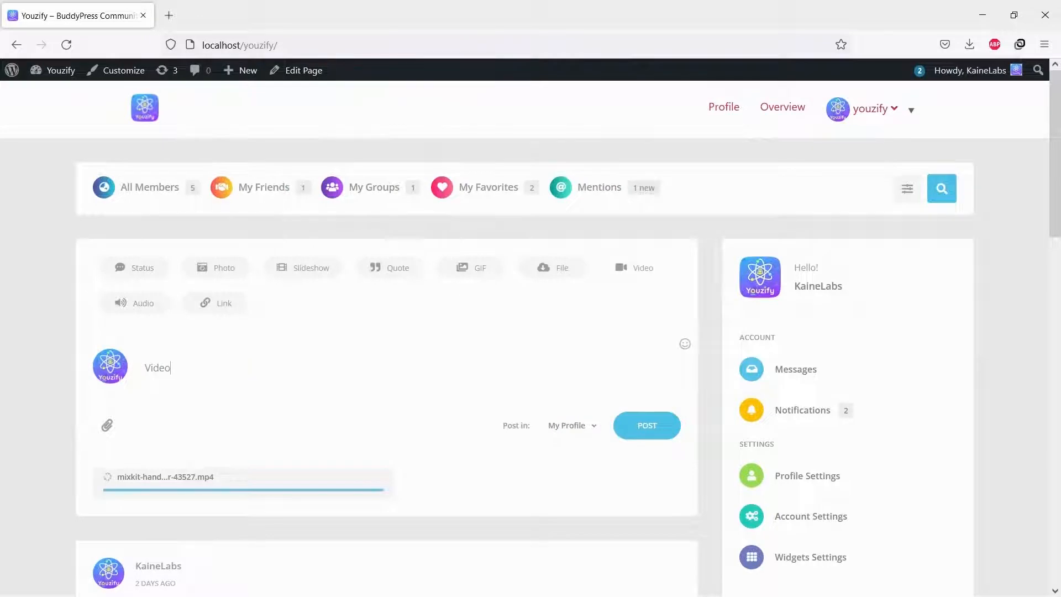
{"action": "type", "text": "Te"}
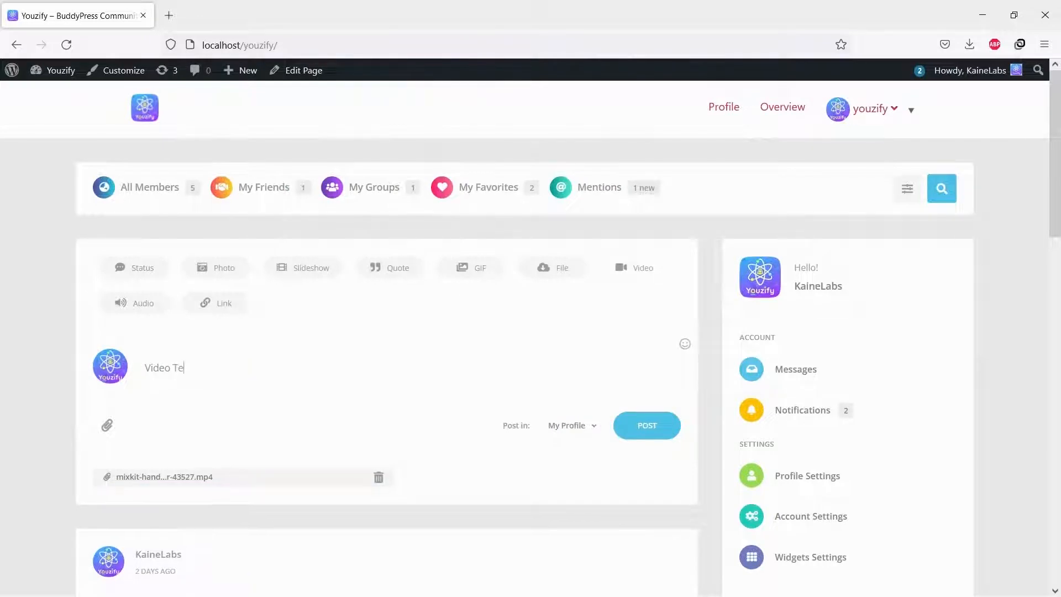
{"action": "type", "text": "sting"}
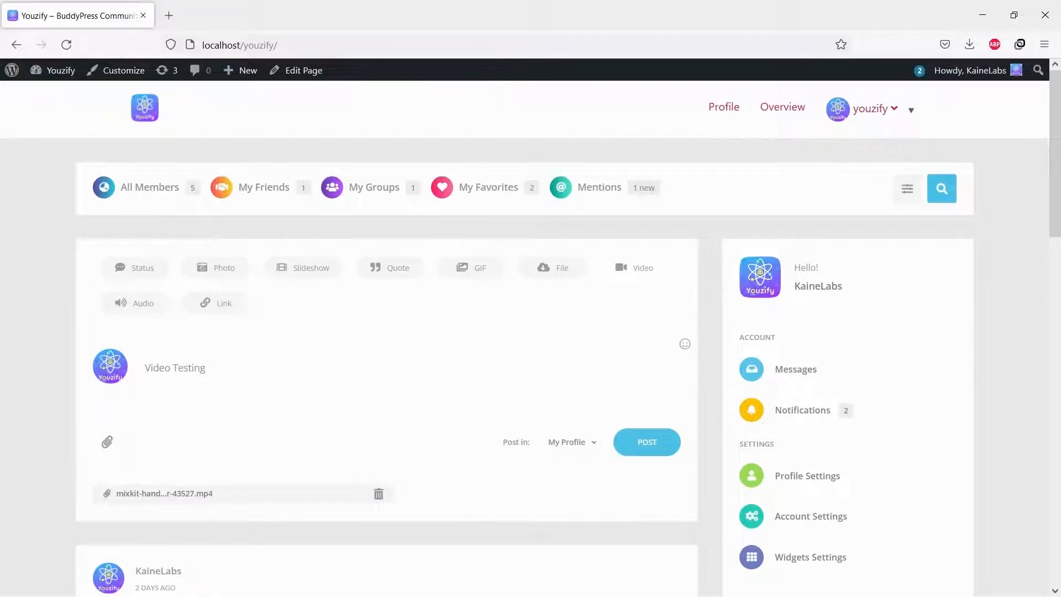
{"action": "type", "text": "5mb"}
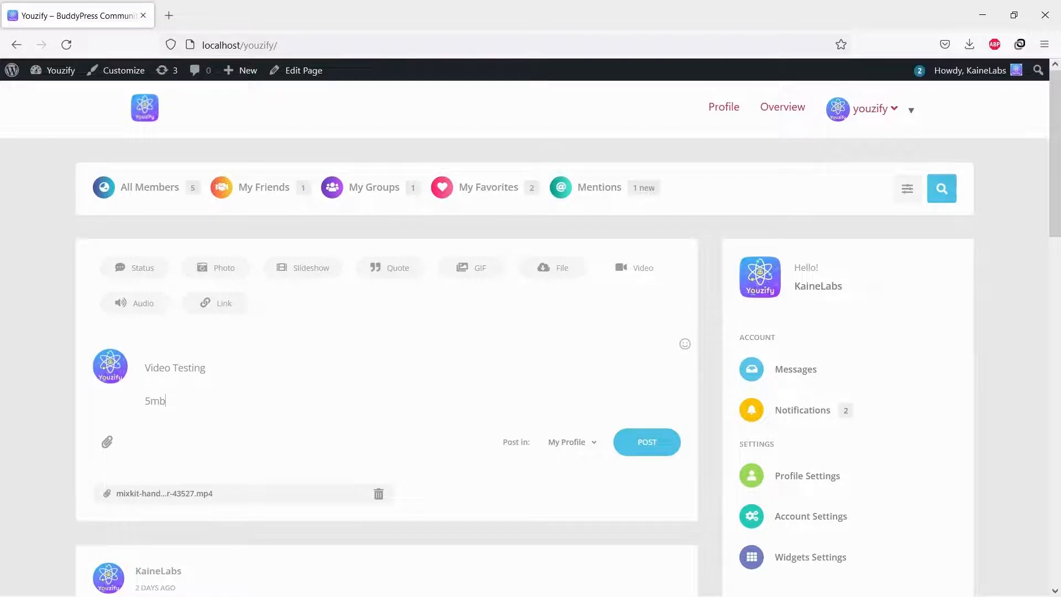
{"action": "left_click", "coordinate": [645, 441]}
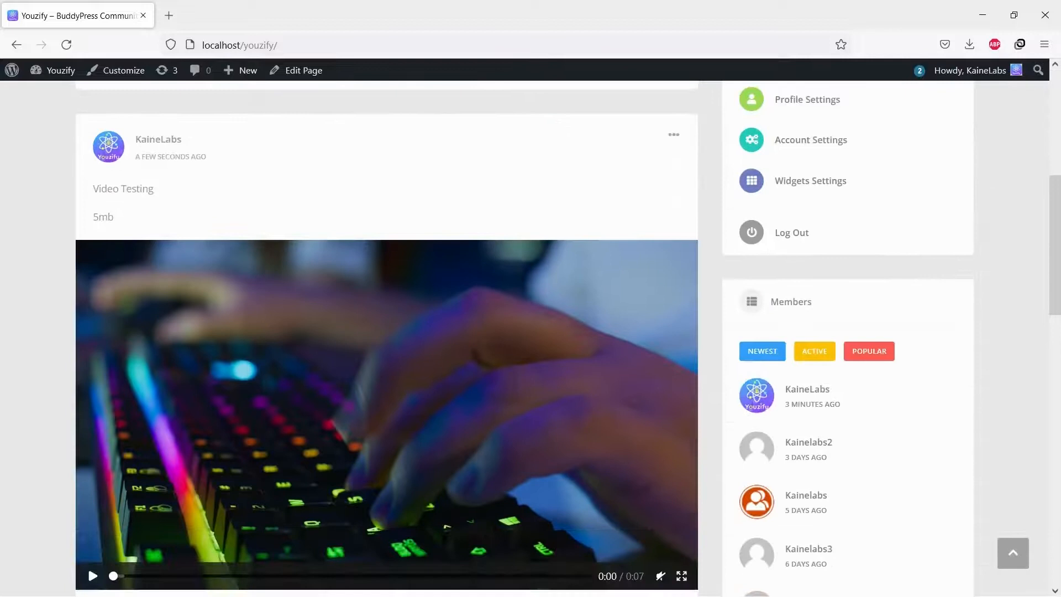
- Scroll to the new post and play the keyboard video
{"action": "scroll", "scroll_direction": "down", "scroll_amount": 3}
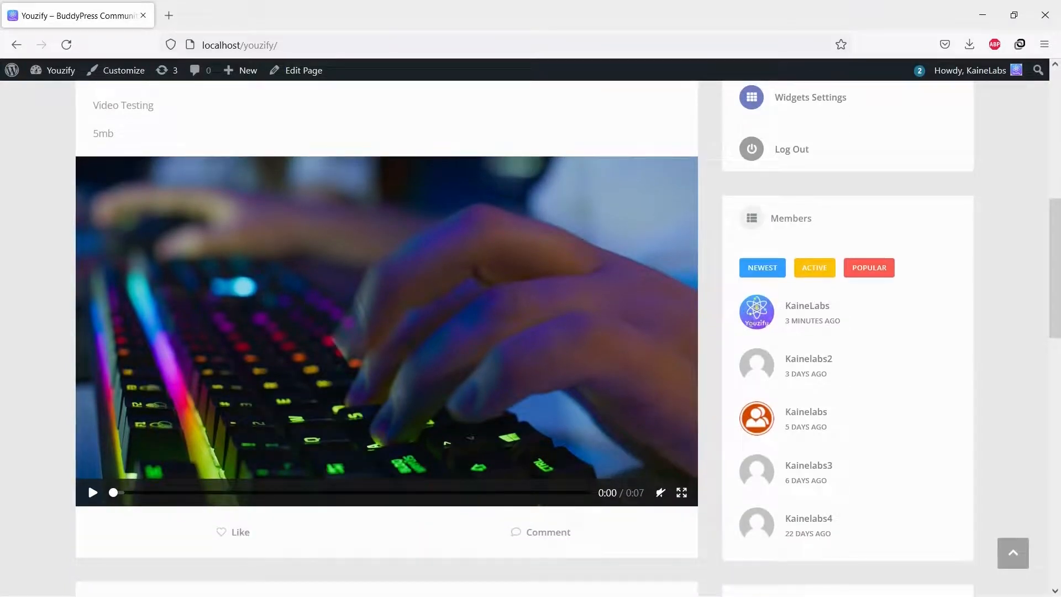
{"action": "left_click", "coordinate": [93, 492]}
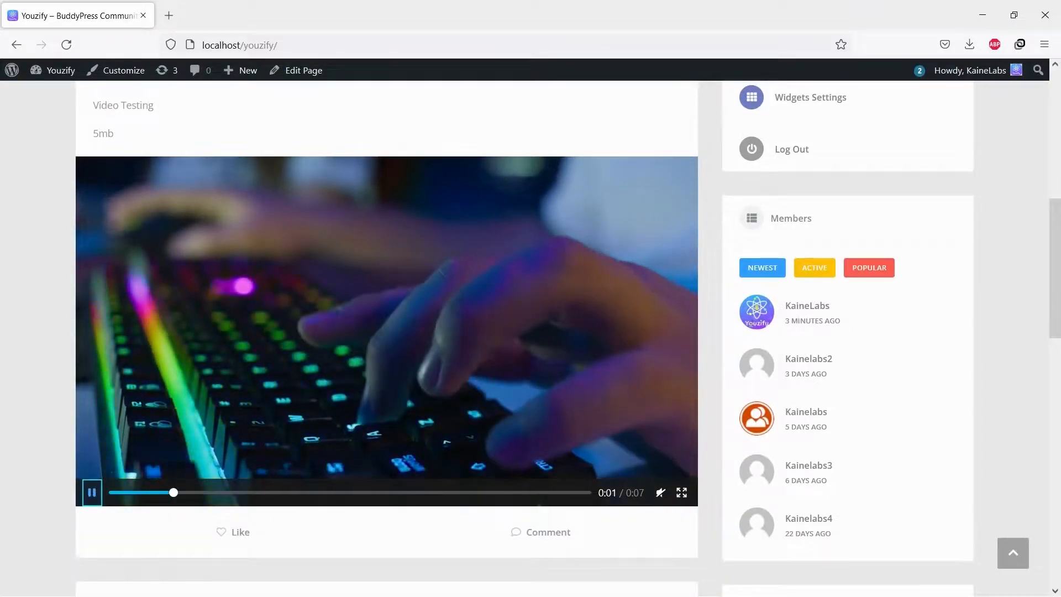